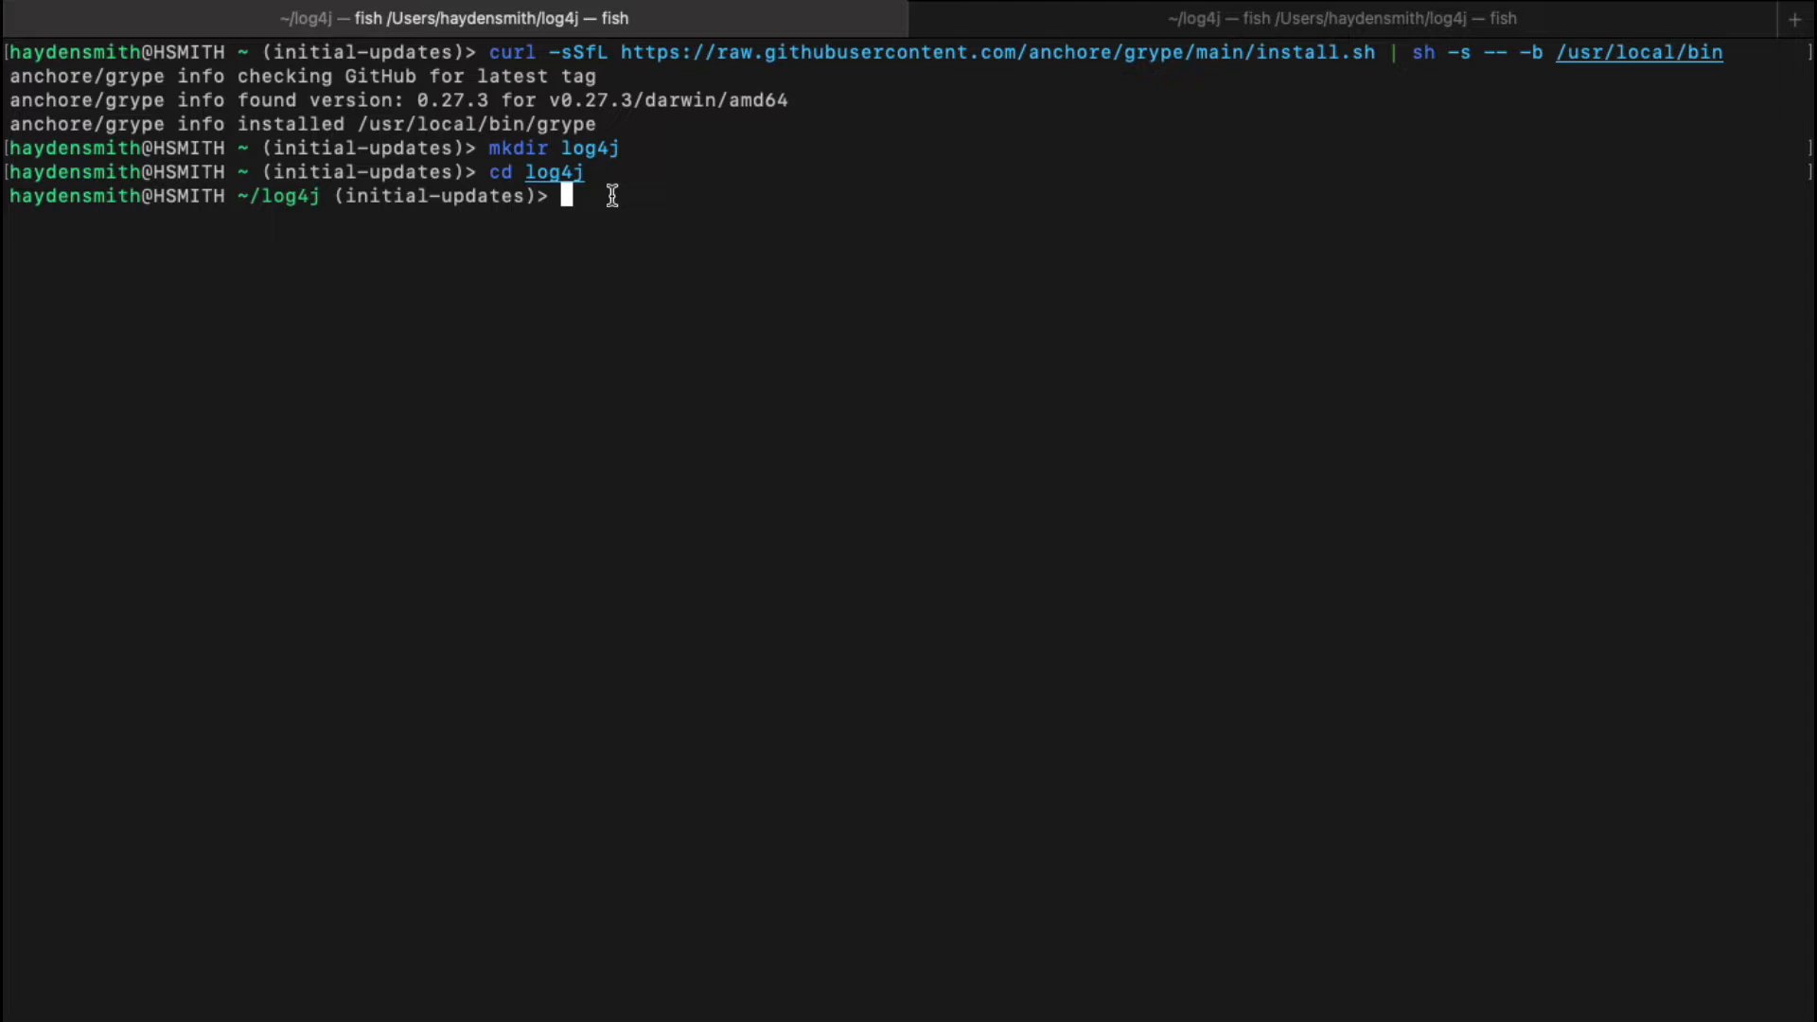
{"action": "type", "text": "syft docker.io/dnurmi/testrepo:jarjar | grep log4j"}
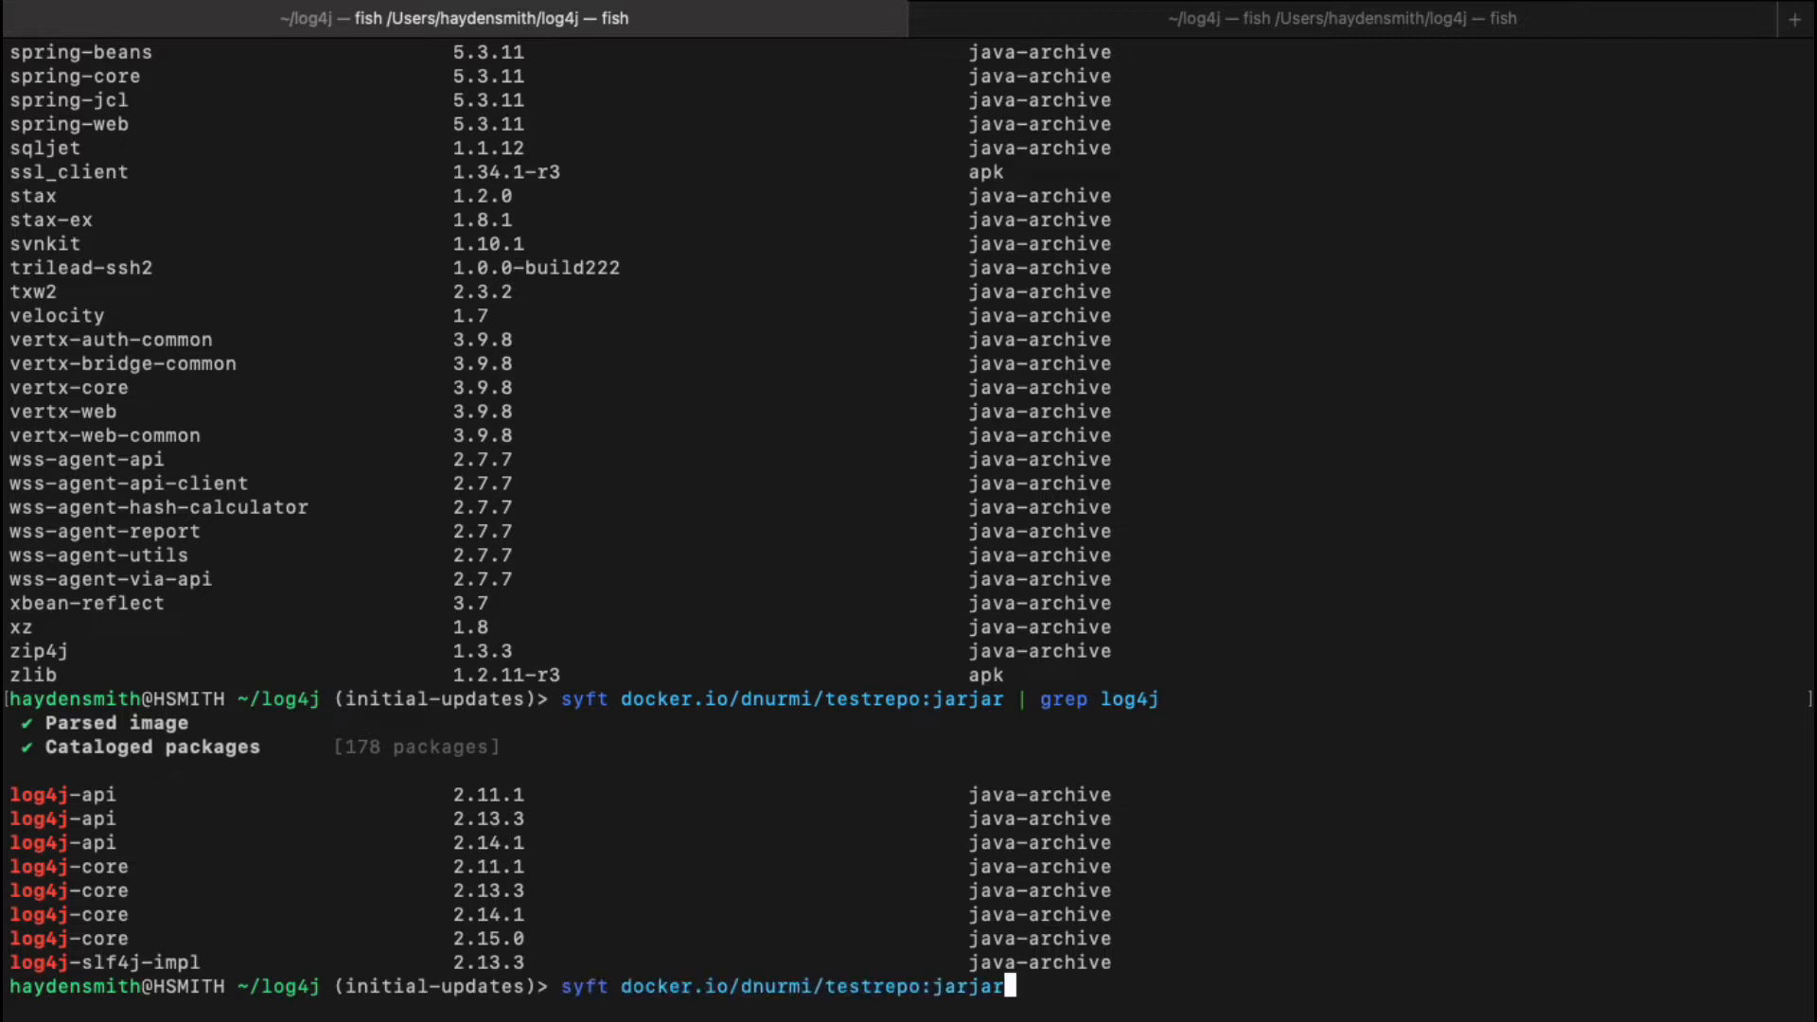
{"action": "type", "text": "-o json > log4j"}
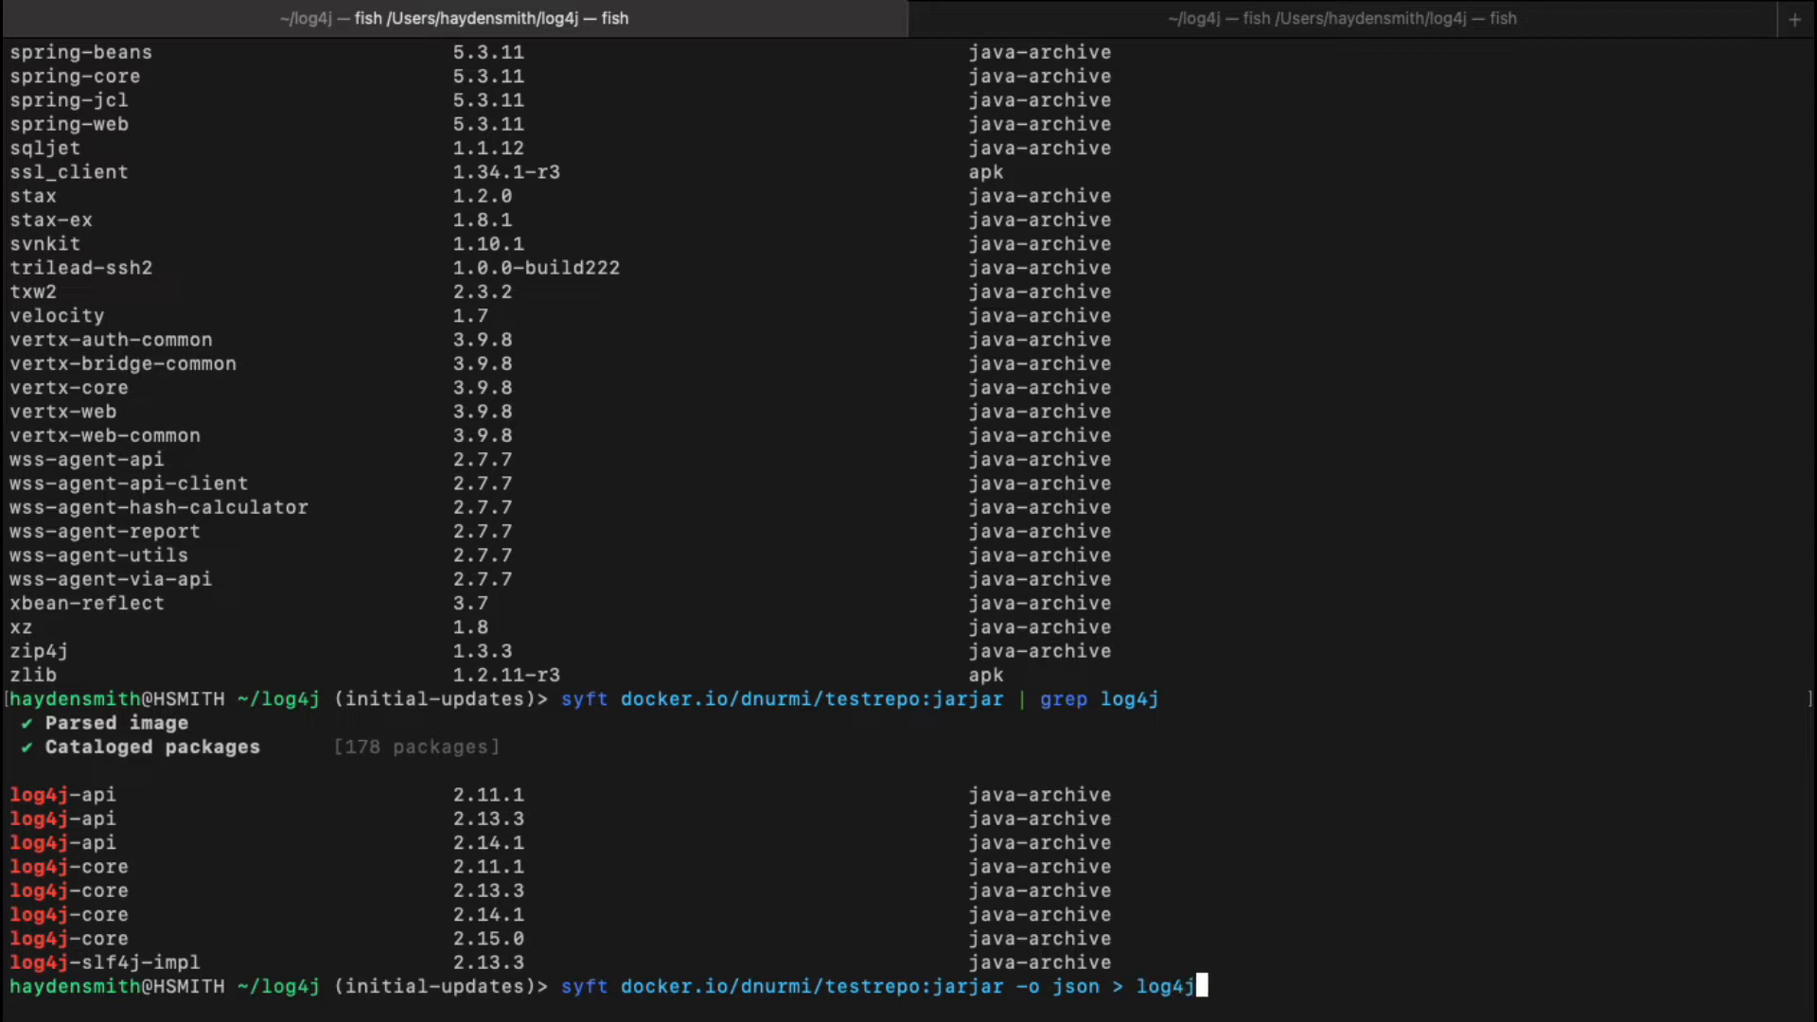
{"action": "type", "text": "-sbom.json"}
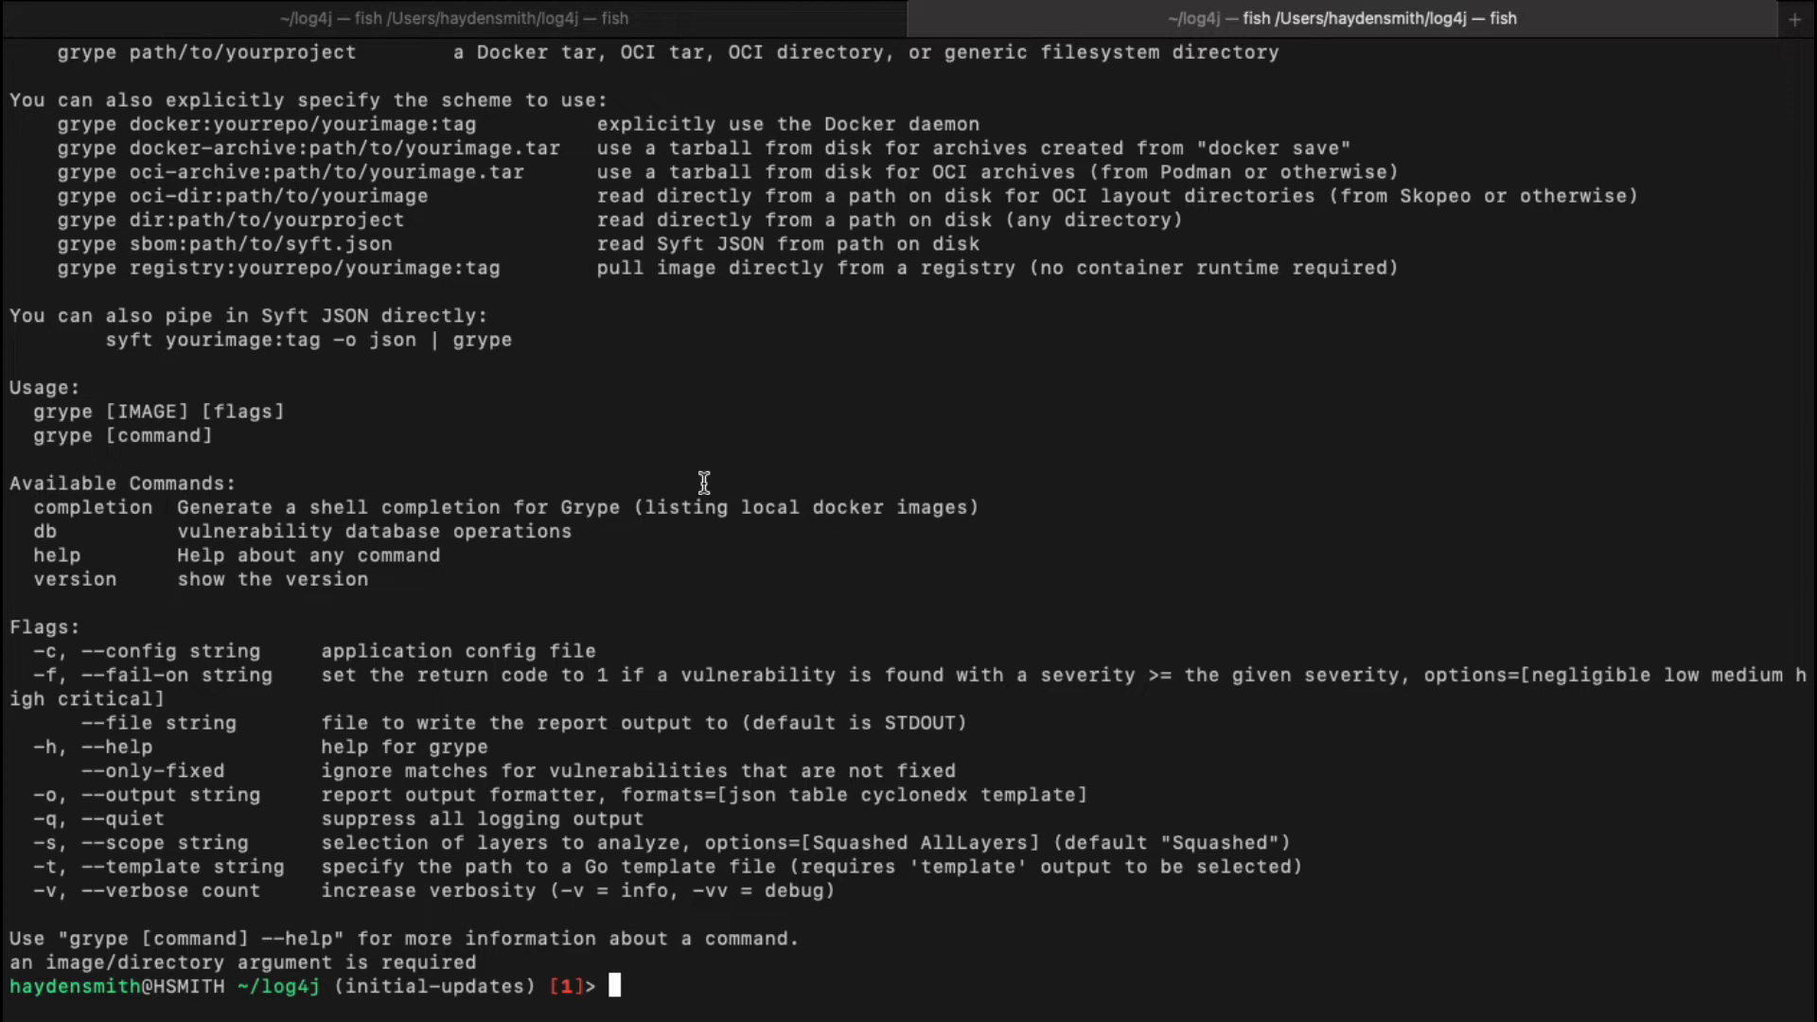
{"action": "type", "text": "grype sbom\""}
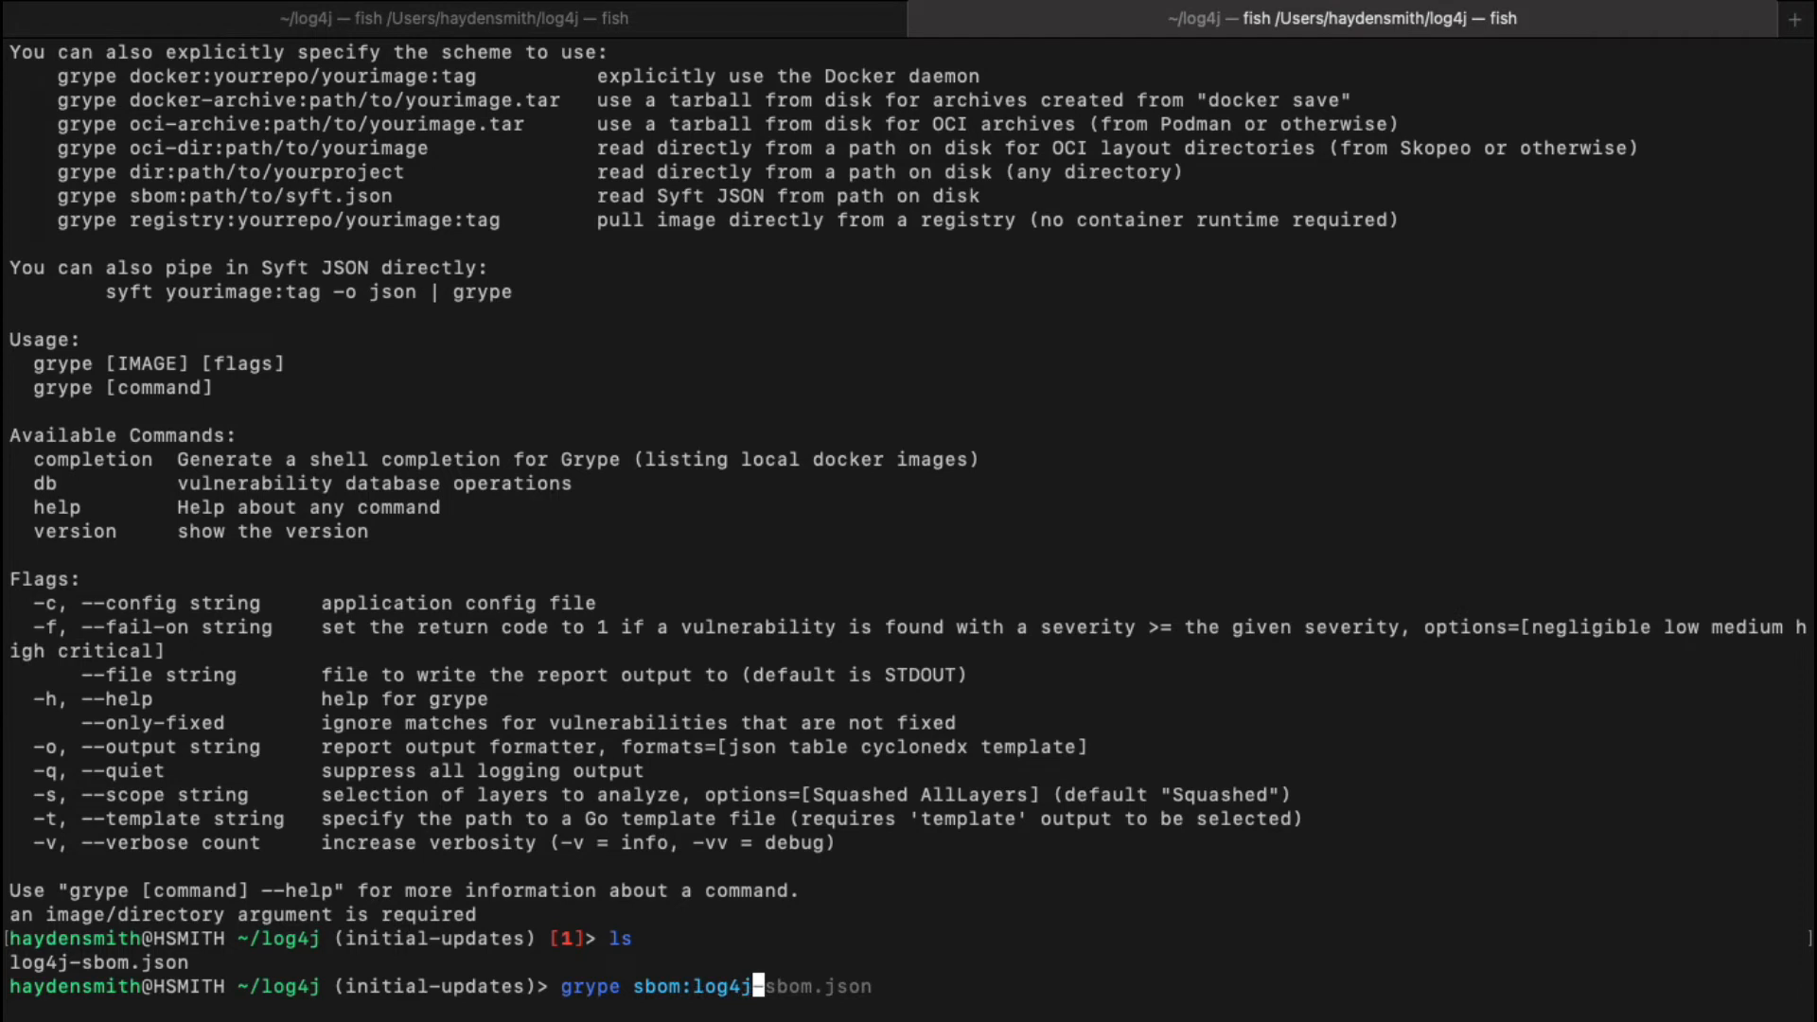
{"action": "type", "text": "| grep \"C"}
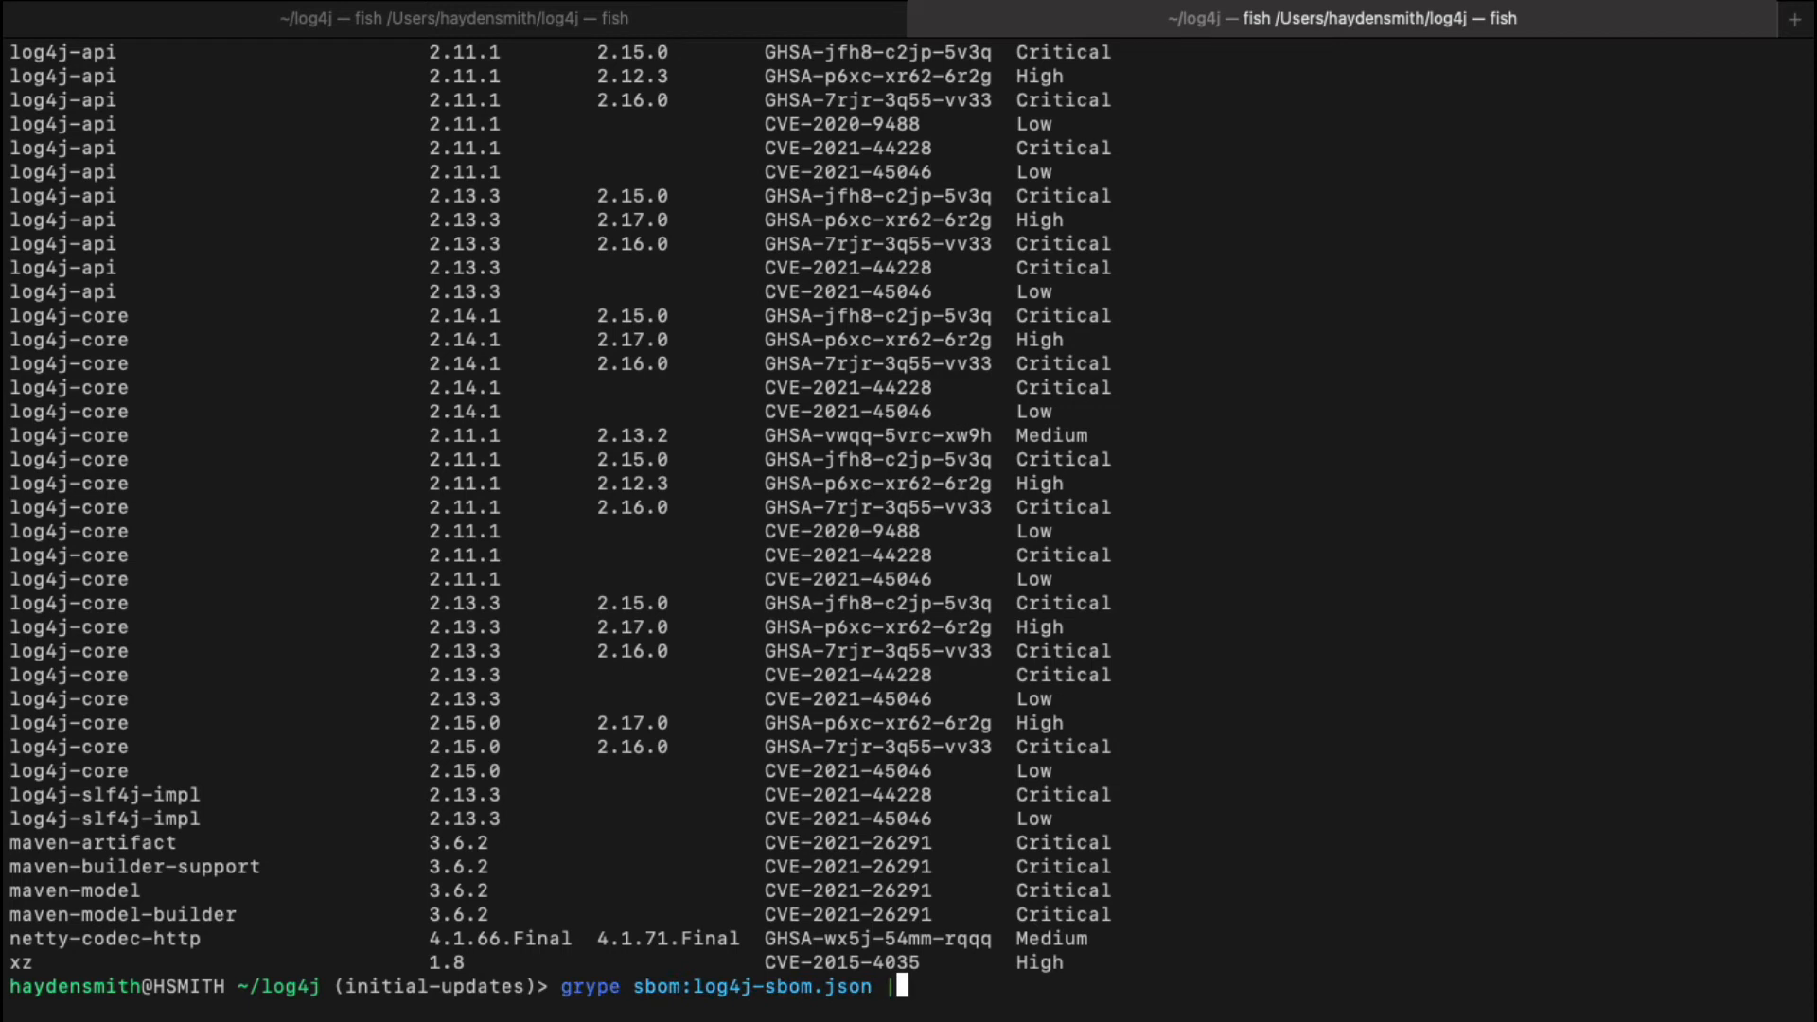
{"action": "type", "text": "grep \""}
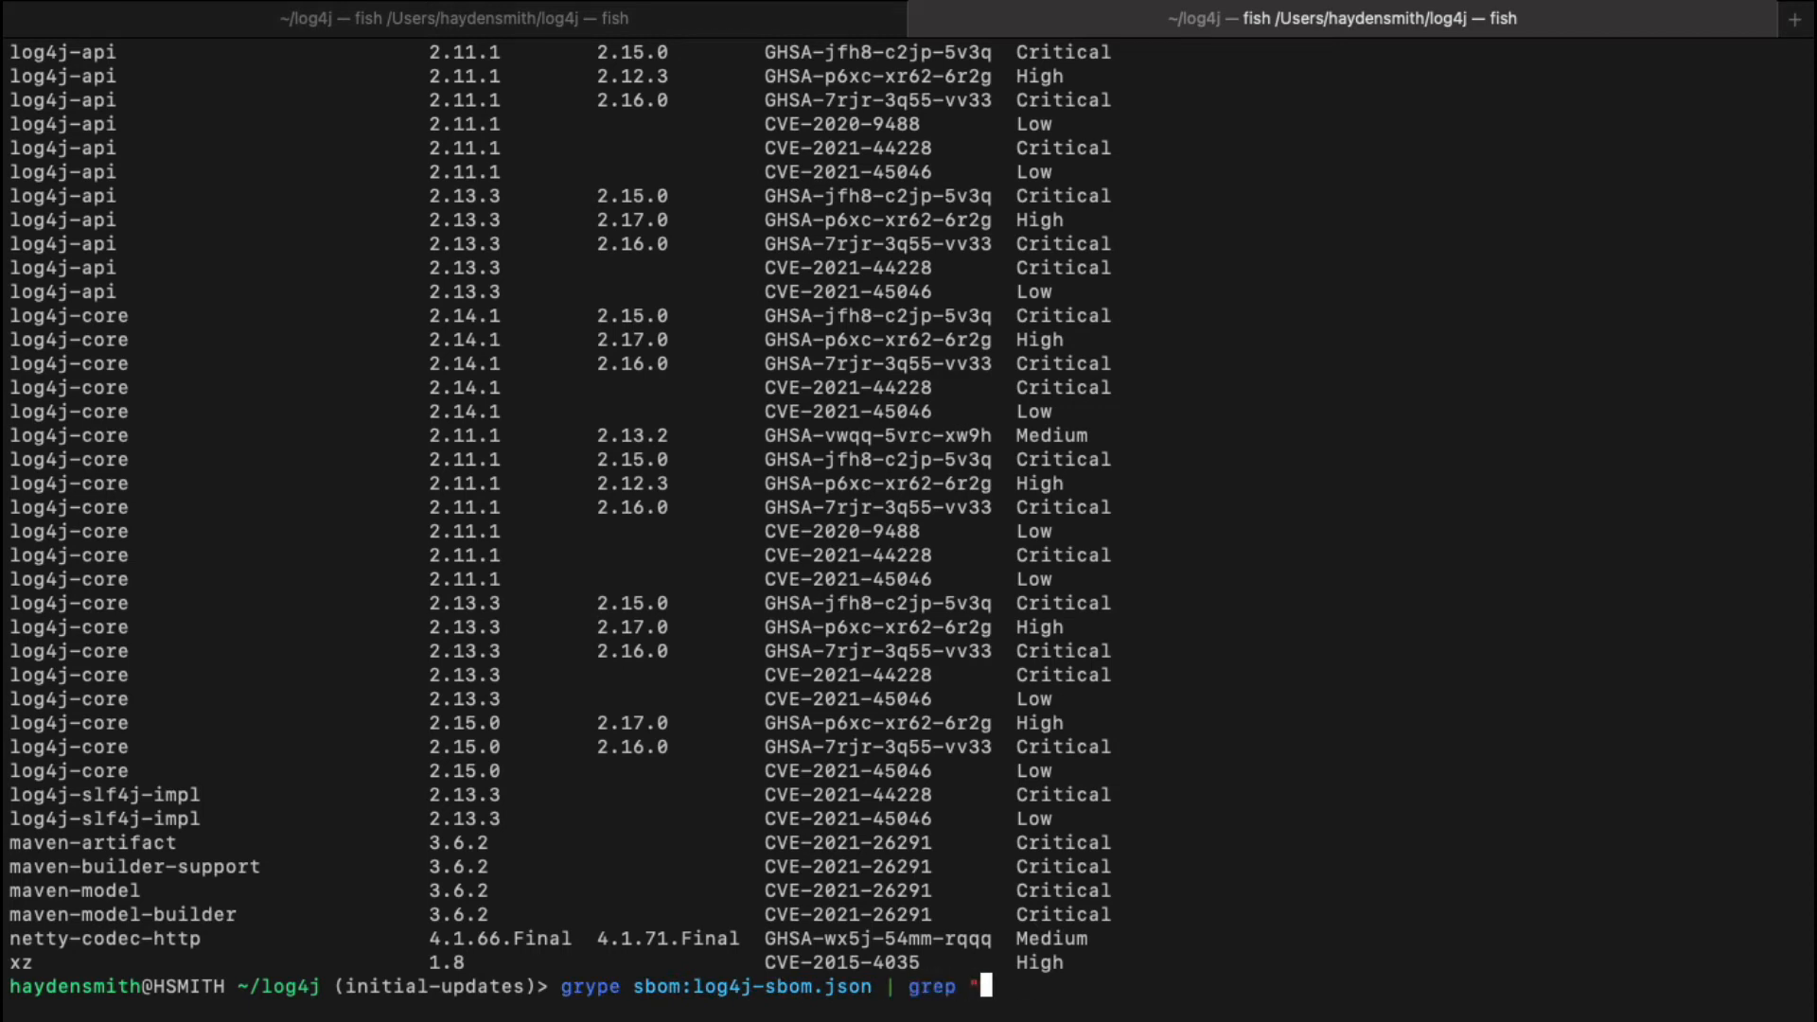